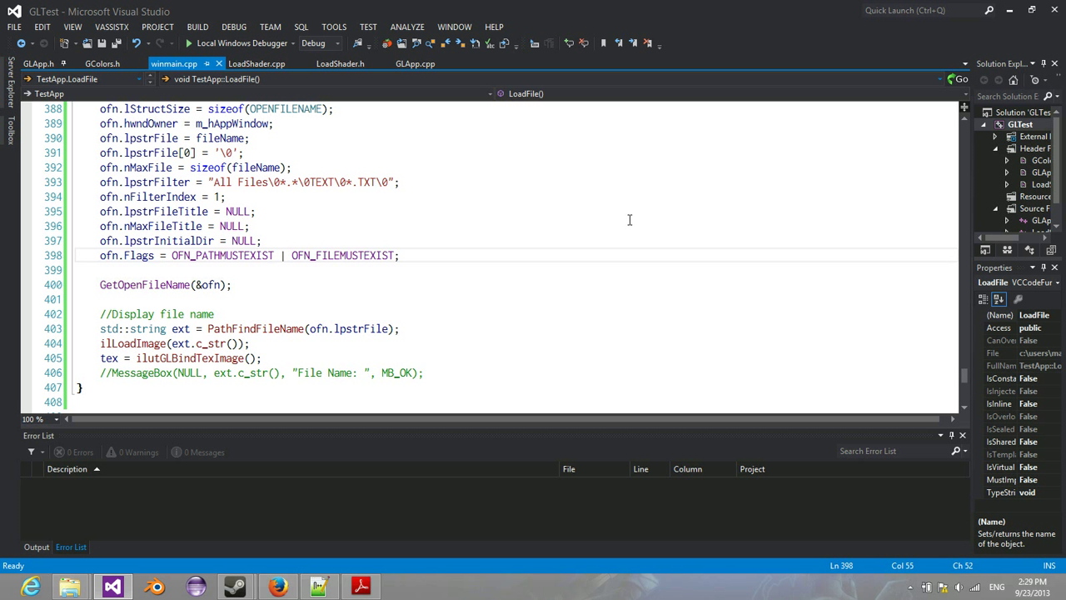
mouse_move(450, 201)
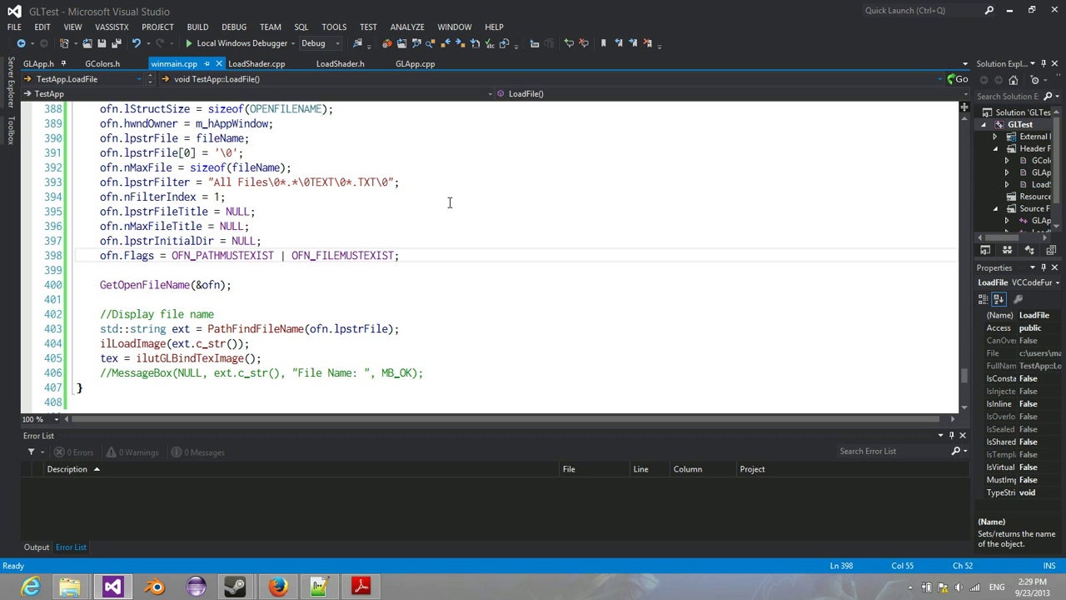
mouse_move(467, 228)
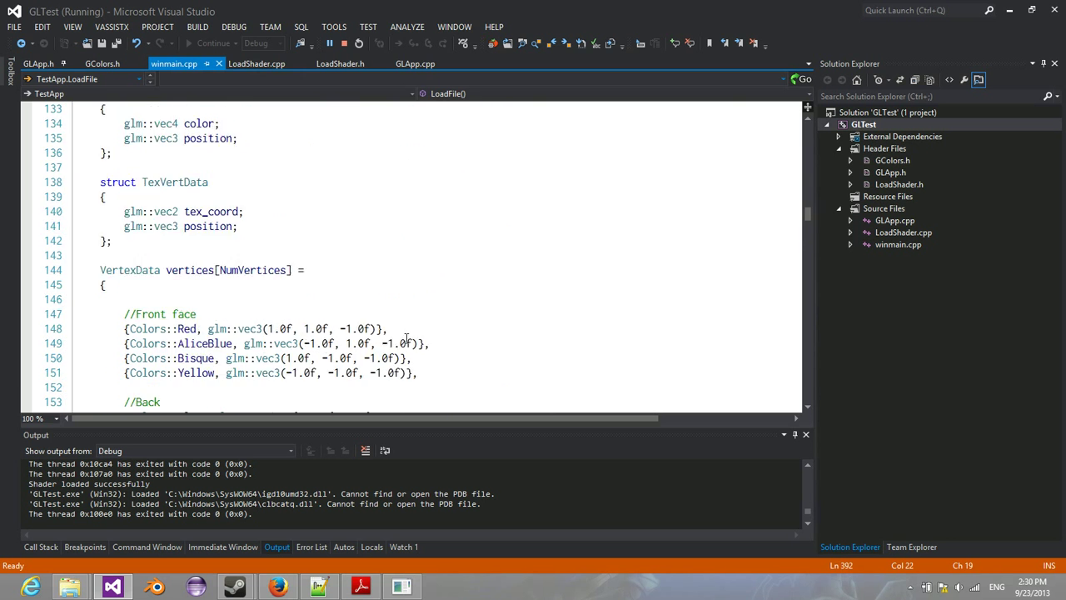
- Scroll winmain.cpp up to the DevIL setup block loading dirt.png
scroll("up", 3)
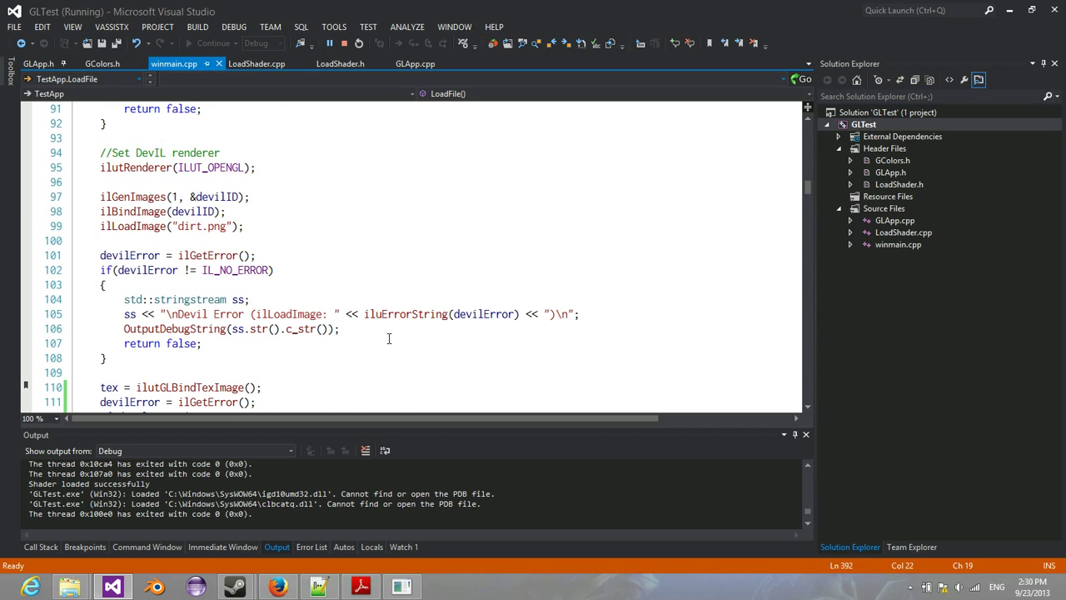
double_click(189, 181)
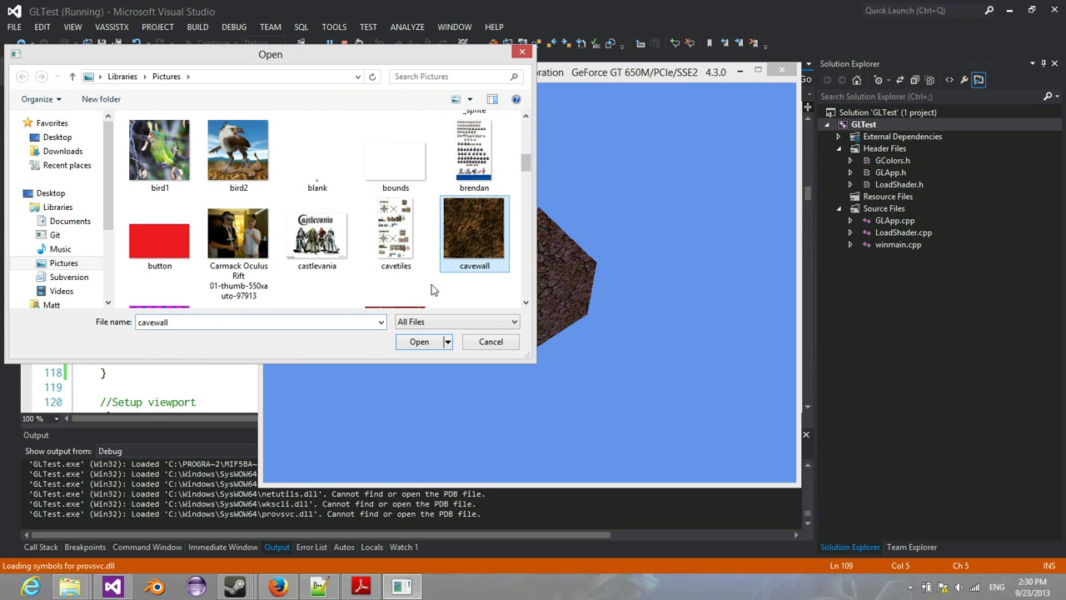
- Apply cavewall as the cube's texture, then scroll the reopened Pictures list down to dirt
left_click(418, 341)
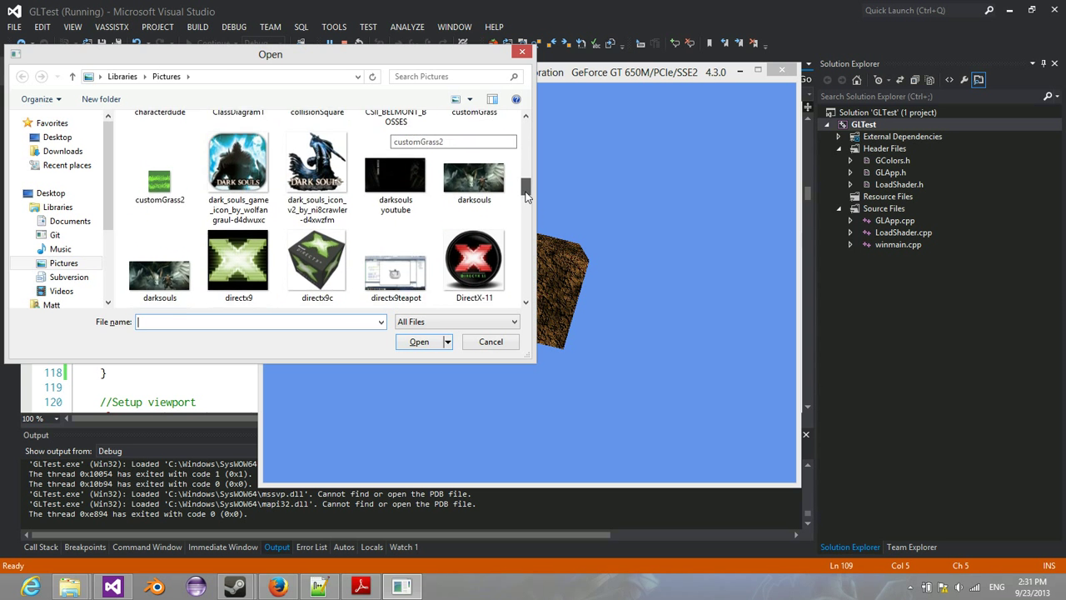
scroll("down", 3)
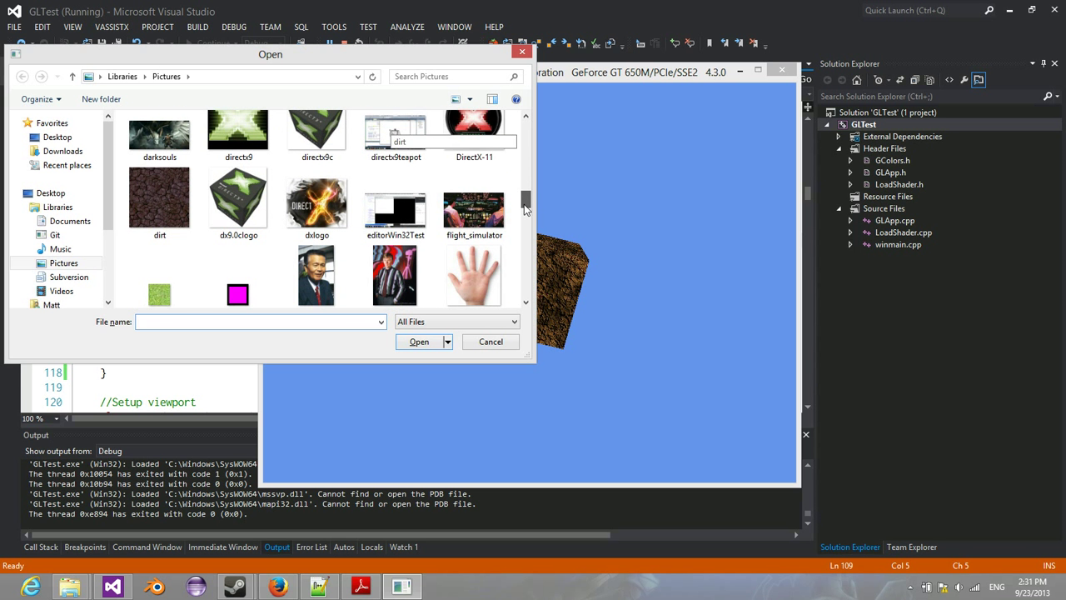